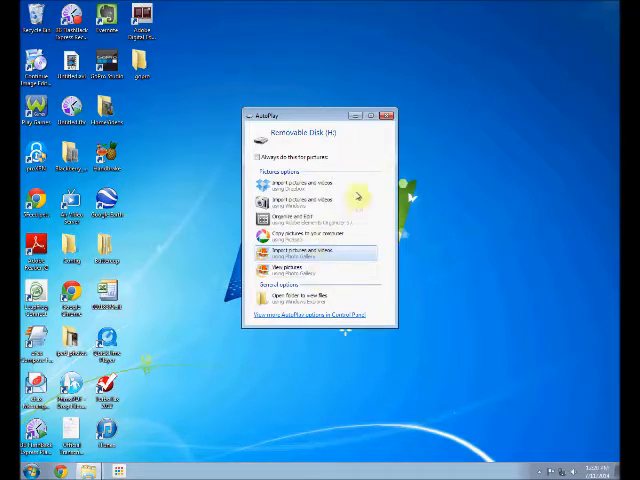
mouse_move(347, 147)
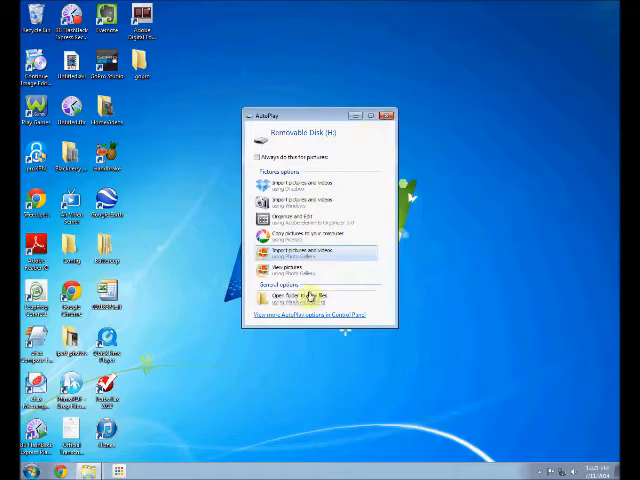
- Choose 'Open folder to view files' for Removable Disk (H:) in AutoPlay
click(300, 295)
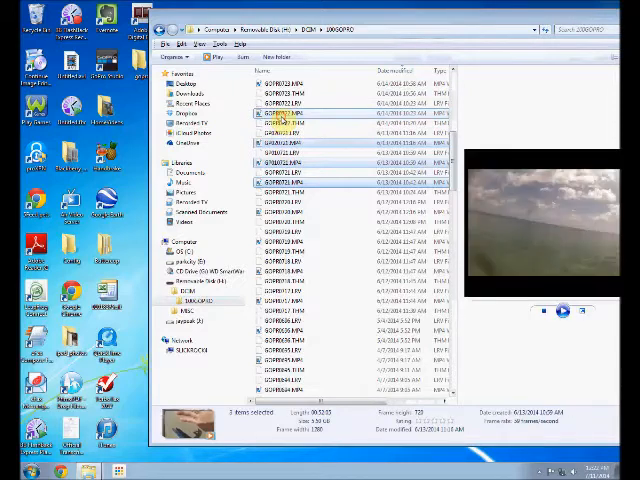
- Copy the three GoPro MP4 clips from 100GOPRO and paste them into the desktop gopro folder
click(285, 150)
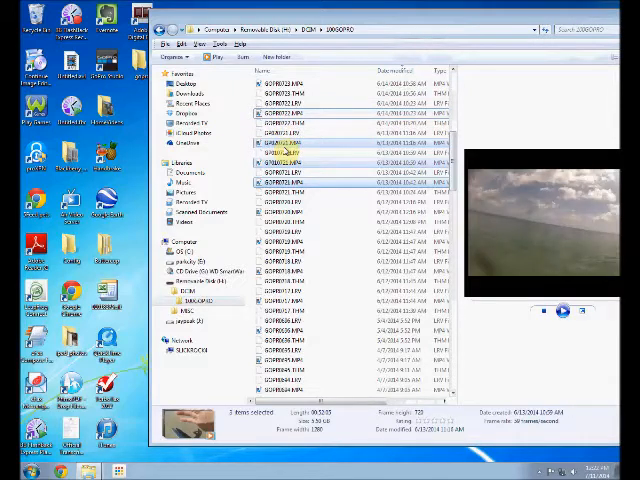
right_click(290, 160)
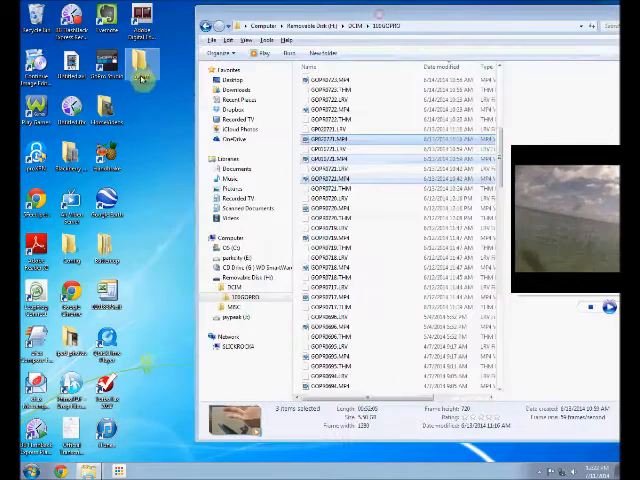
right_click(165, 105)
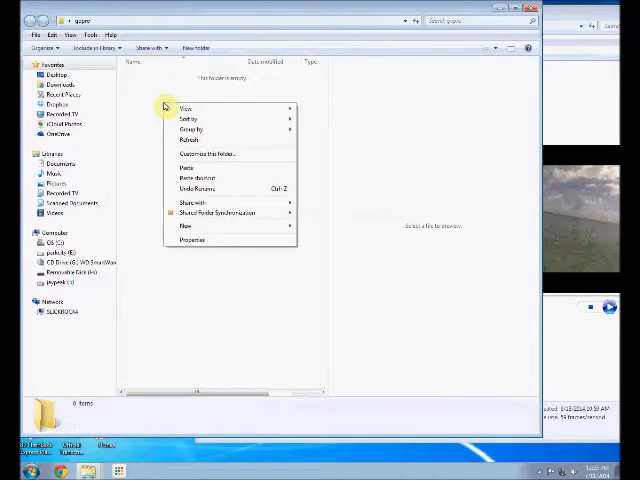
click(185, 170)
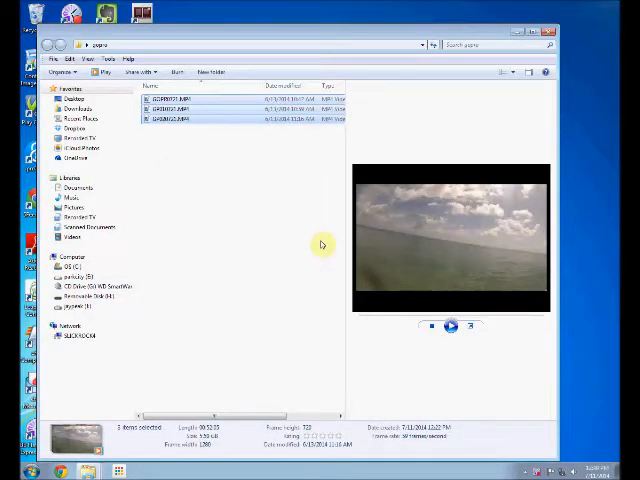
- Launch GoPro Studio and let the Import & Convert screen load
click(15, 468)
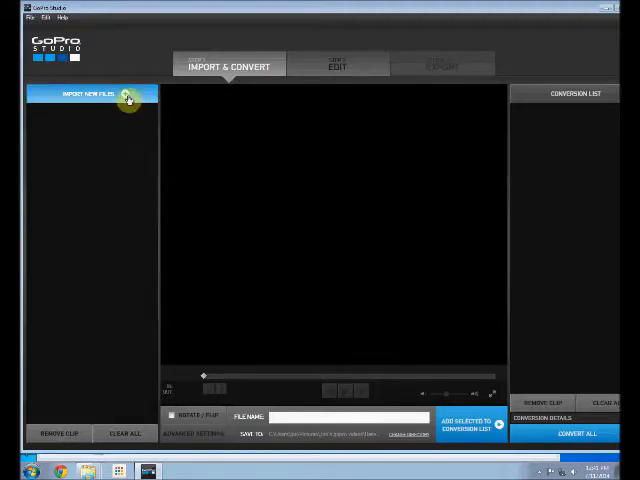
- Import the three MP4s from Desktop > gopro and preview the second clip
click(90, 99)
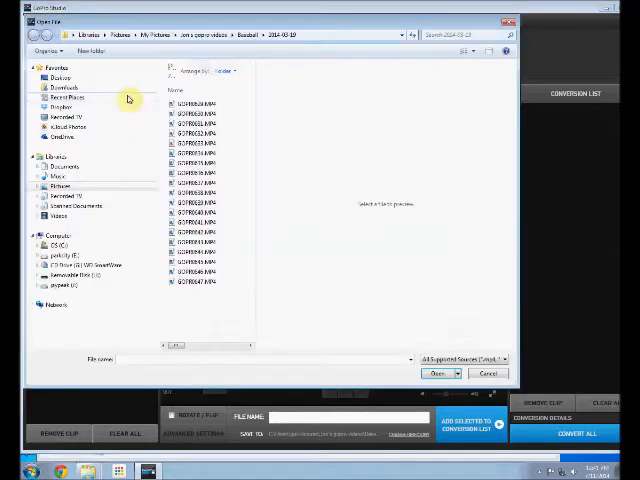
mouse_move(358, 8)
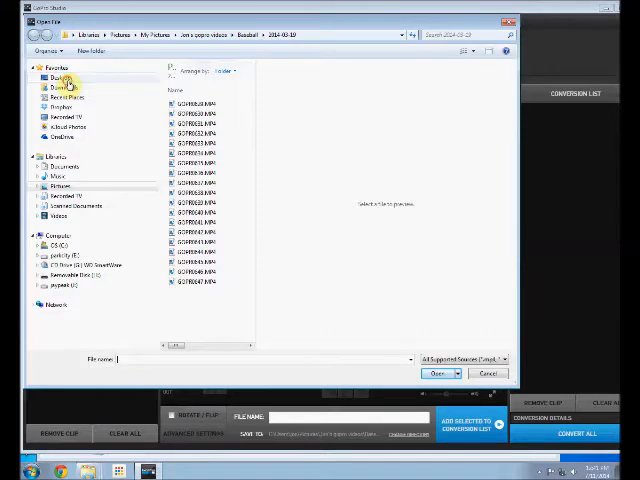
click(58, 77)
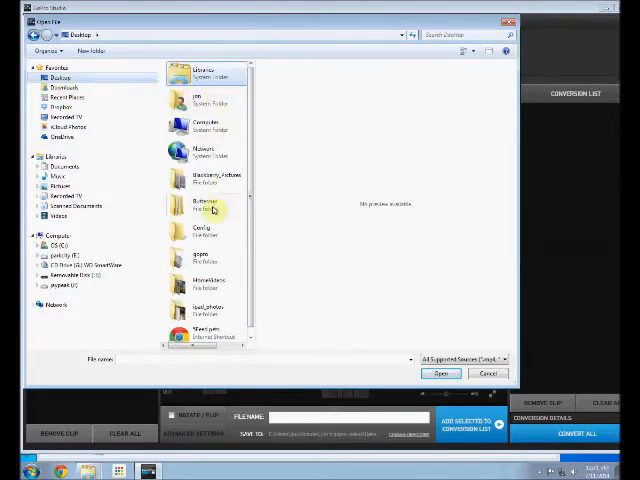
click(205, 258)
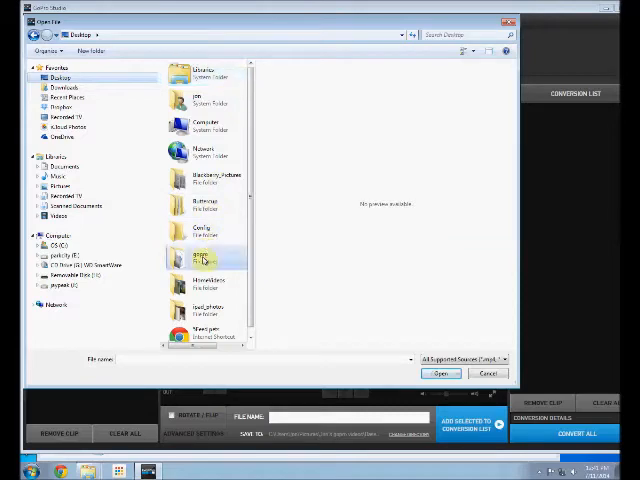
double_click(198, 258)
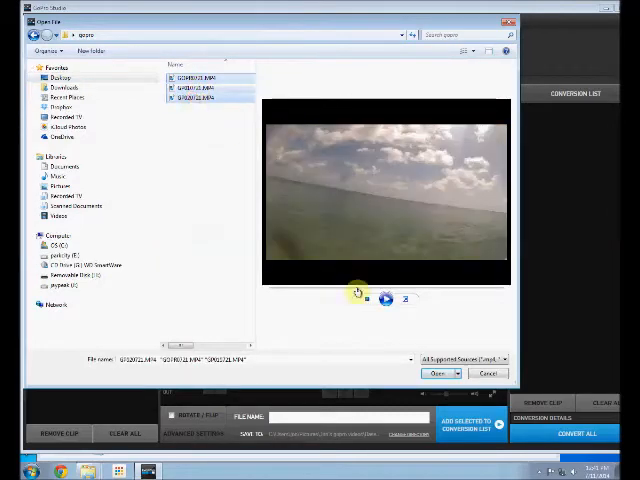
click(439, 373)
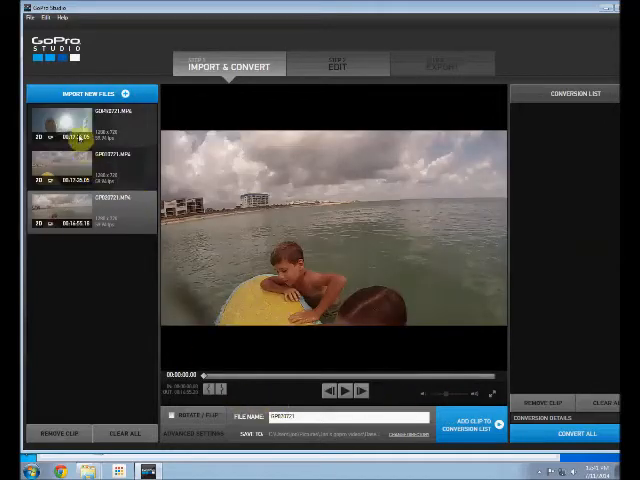
click(62, 167)
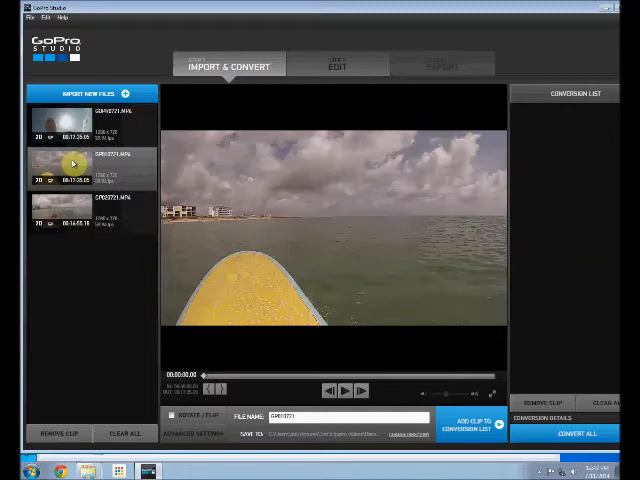
- Load the first clip, featuring the rider, into the Import & Convert preview player
click(63, 123)
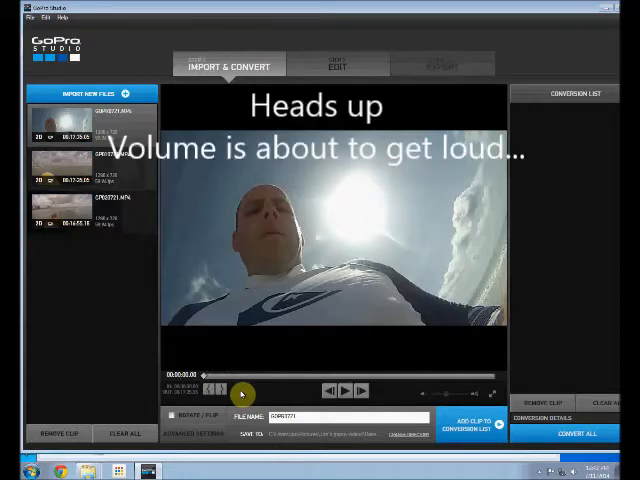
click(343, 390)
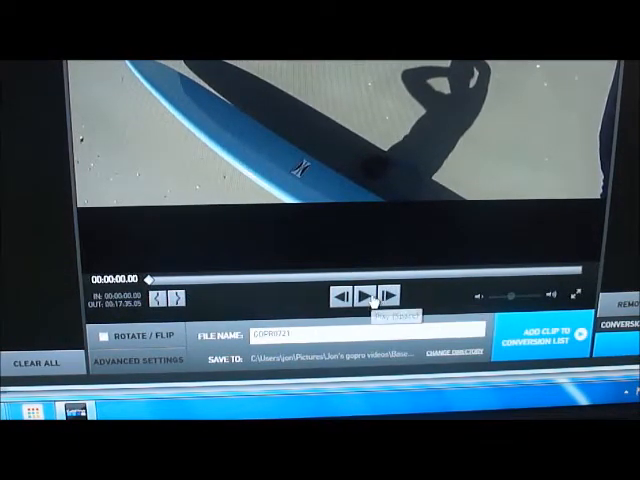
- Play a few seconds of the rider clip in the preview, then pause it
click(371, 295)
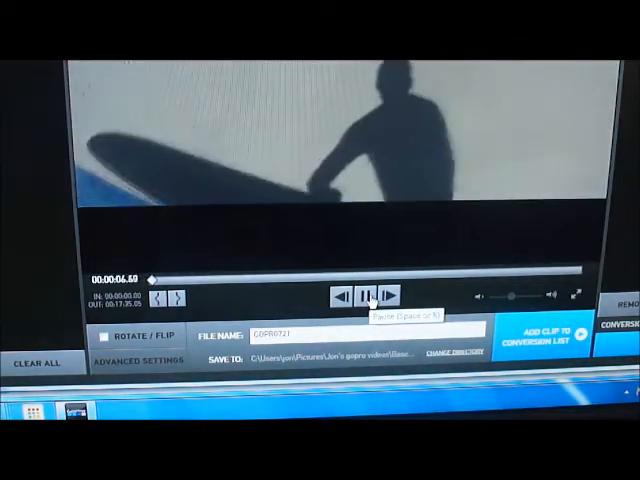
click(370, 297)
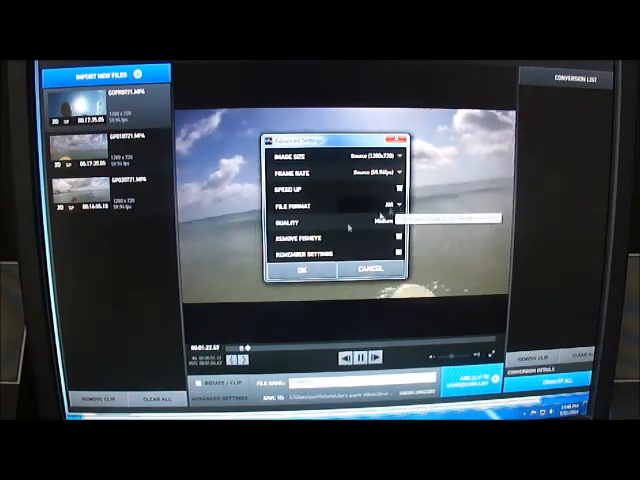
- Inspect Advanced Settings: source image size and frame rate, AVI format, medium quality
click(309, 271)
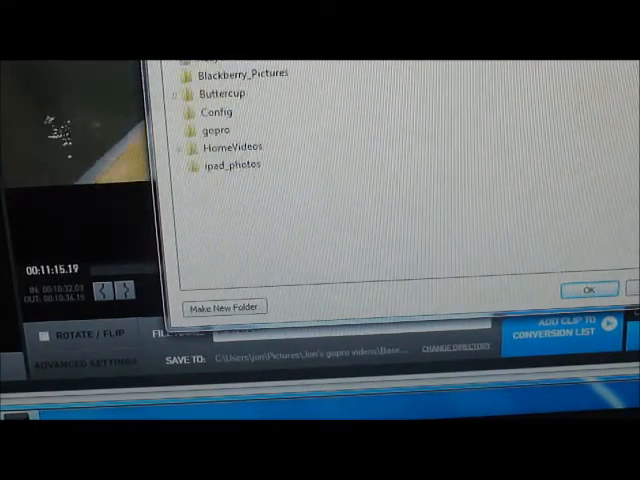
mouse_move(217, 130)
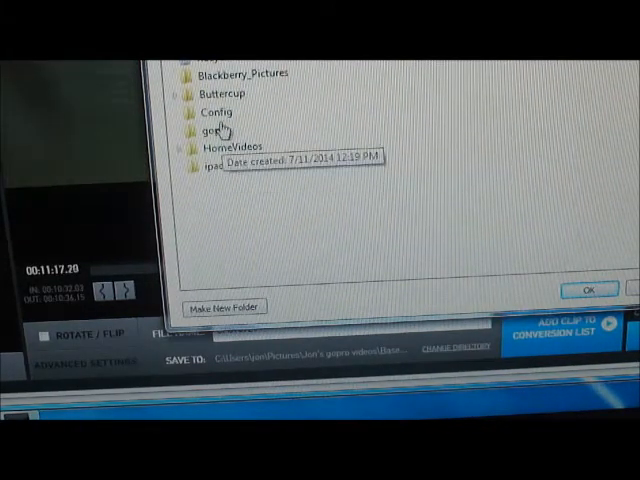
- Create a 'convert' folder inside gopro as the destination for converted clips
click(213, 130)
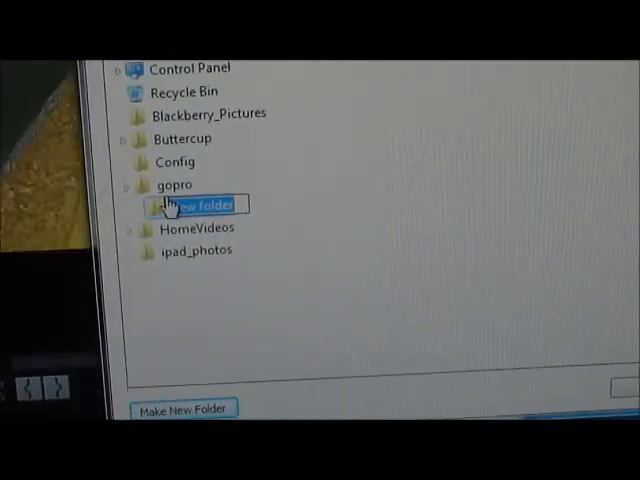
text(co)
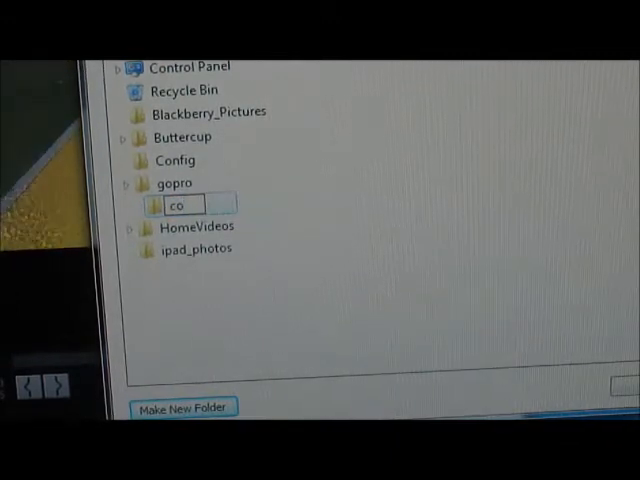
text(nvert)
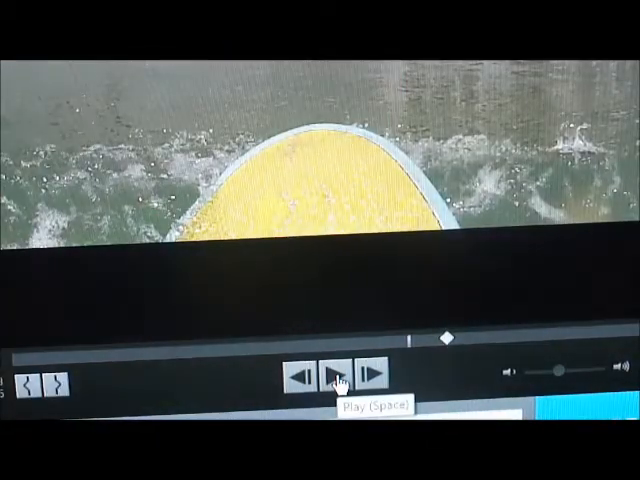
click(338, 372)
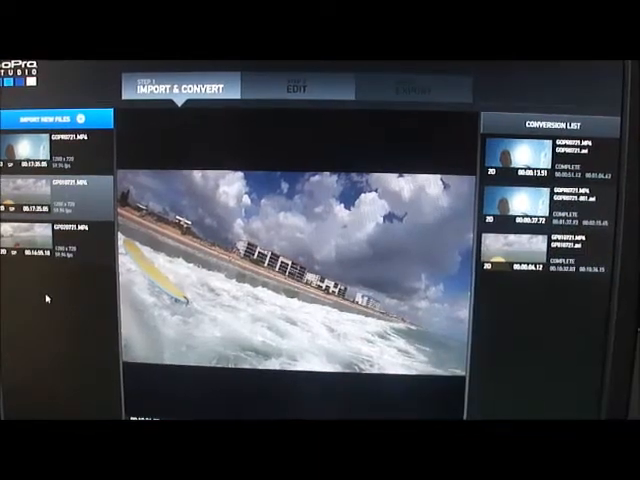
- Convert all three clips to AVI until each is marked COMPLETE
click(296, 87)
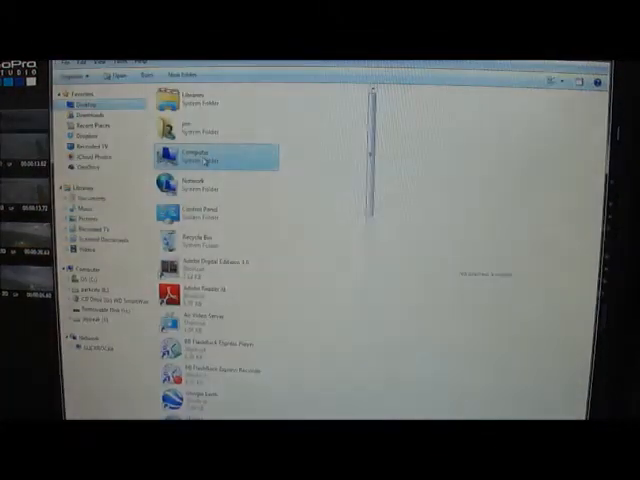
- Navigate Explorer from Desktop through Computer to the convert folder's three AVI clips
scroll(down, 3)
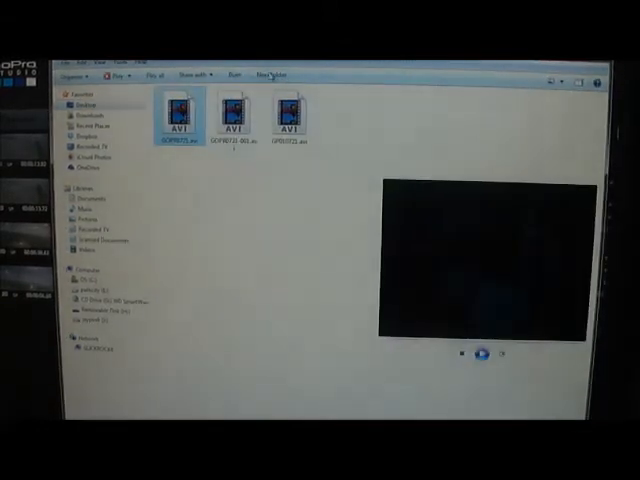
click(575, 76)
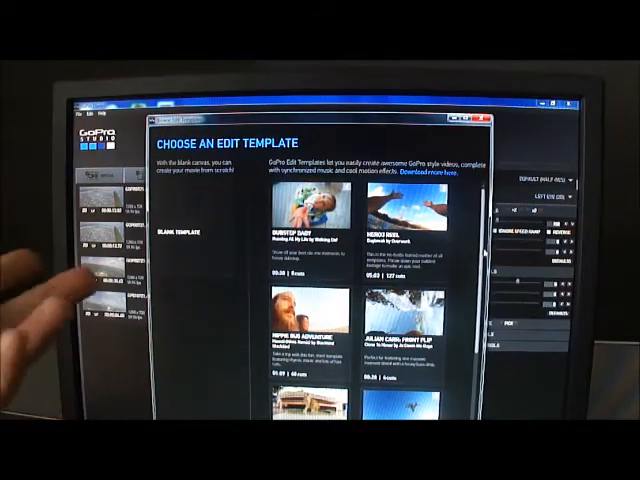
- Scroll through the Edit step's media bin of converted clips
scroll(down, 3)
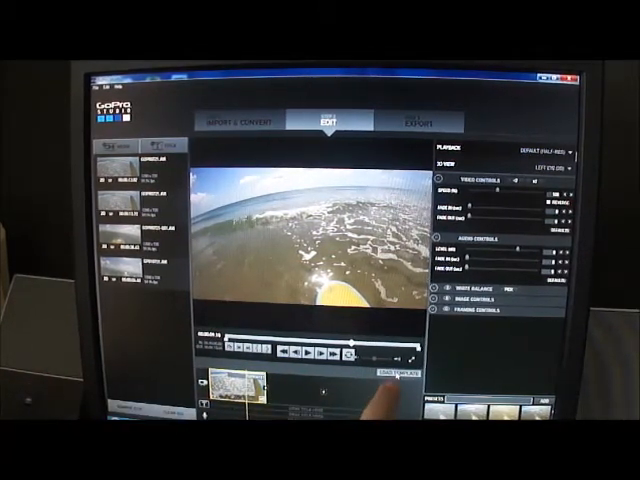
click(392, 371)
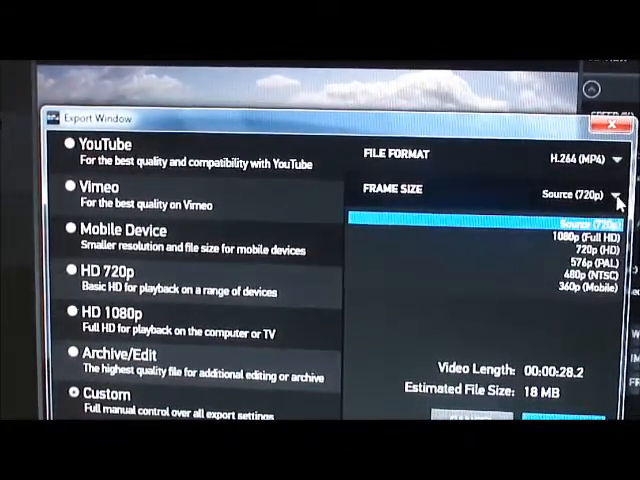
- Keep Source (720p) frame size and raise the bitrate to 50 Mbps (about 181 MB)
click(612, 236)
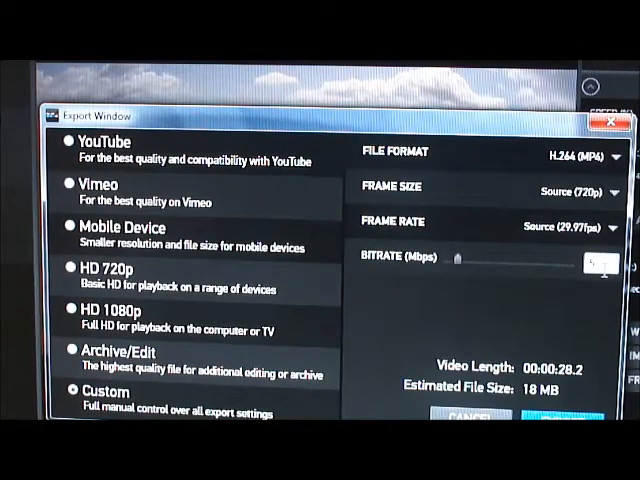
drag(455, 258, 505, 266)
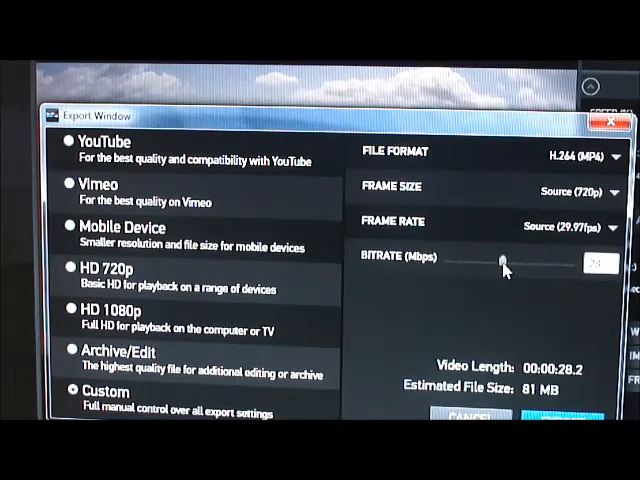
drag(503, 265, 515, 265)
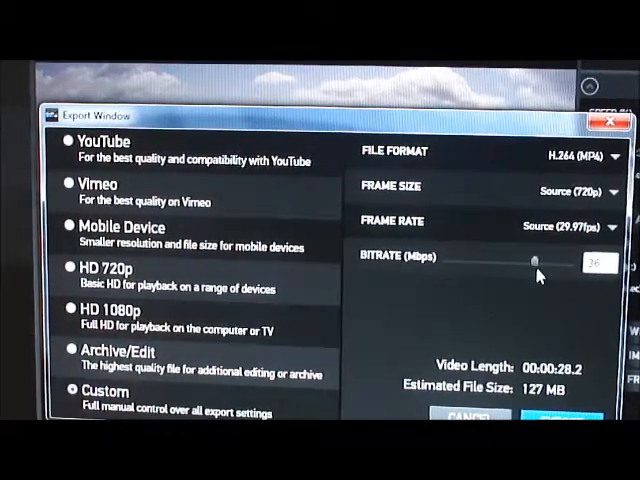
drag(535, 263, 560, 263)
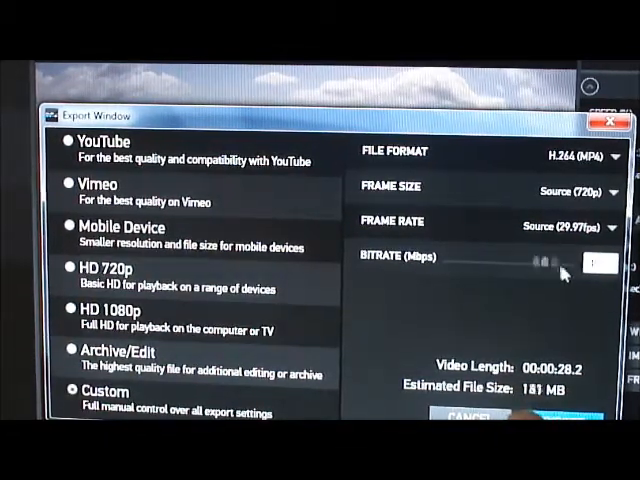
drag(540, 266, 570, 266)
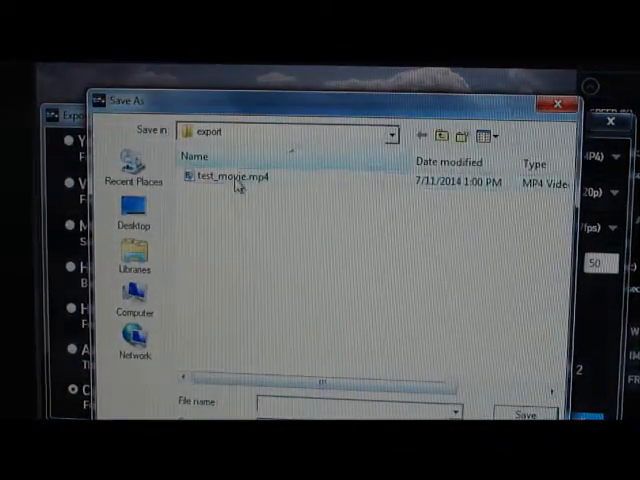
- Save the export as test_movie.mp4, replacing the existing file
click(526, 413)
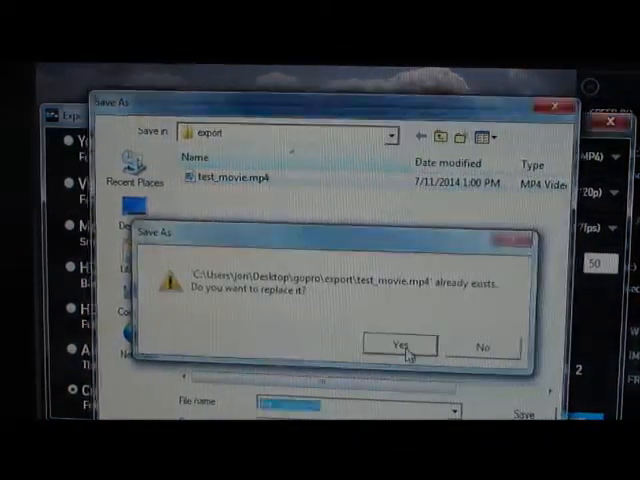
click(397, 345)
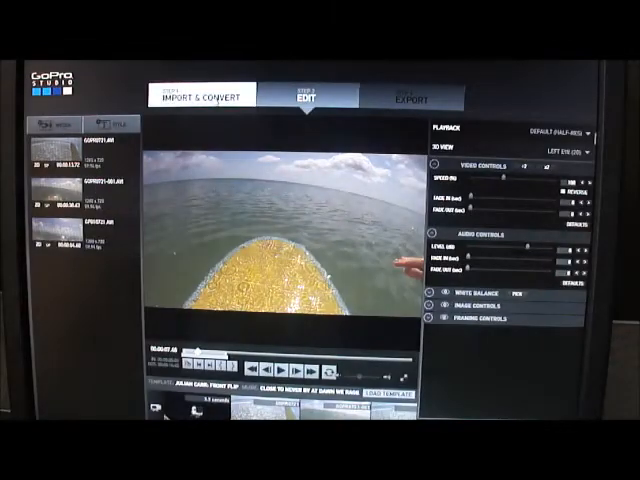
click(203, 96)
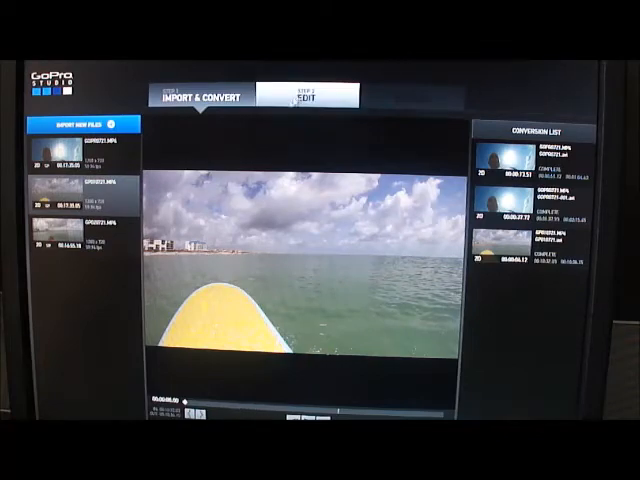
click(303, 97)
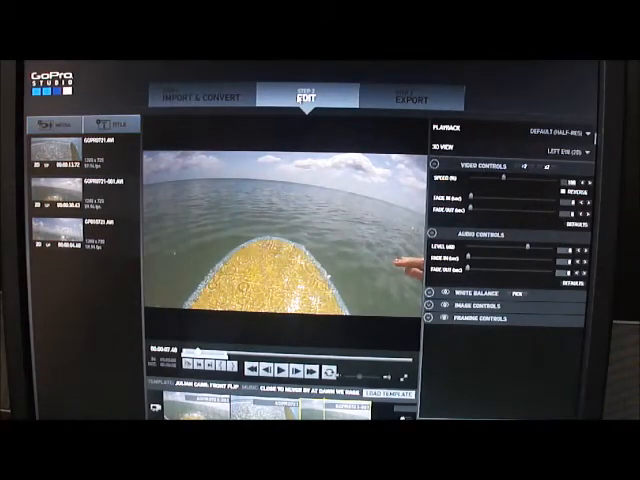
click(203, 97)
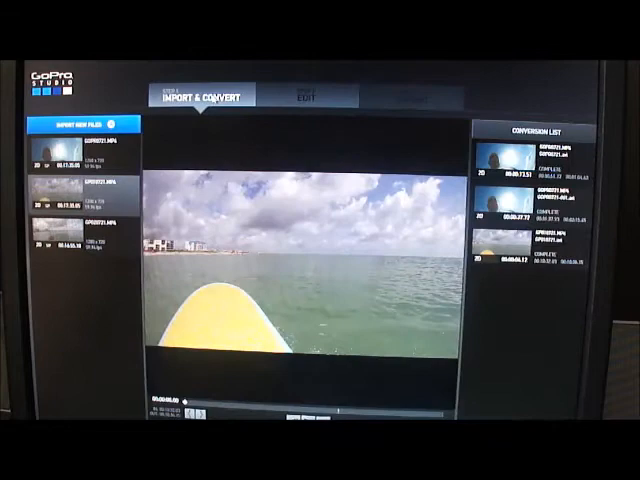
click(307, 97)
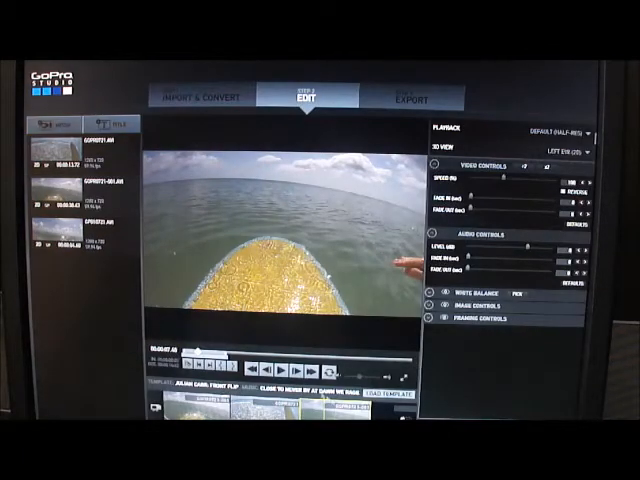